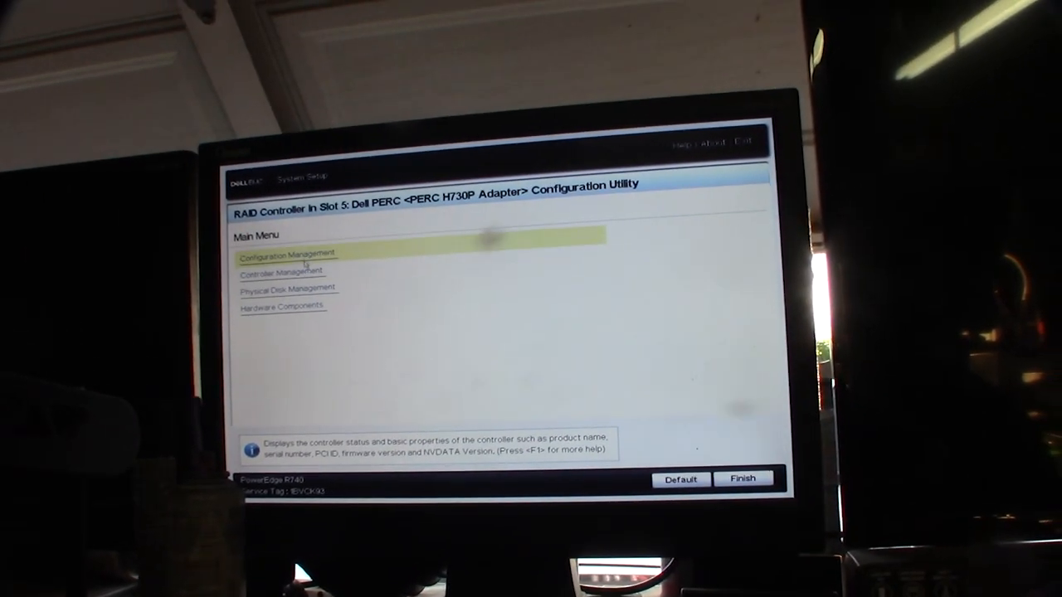
Switch the PERC H730P controller to RAID mode from Advanced Controller Management.
left_click(287, 253)
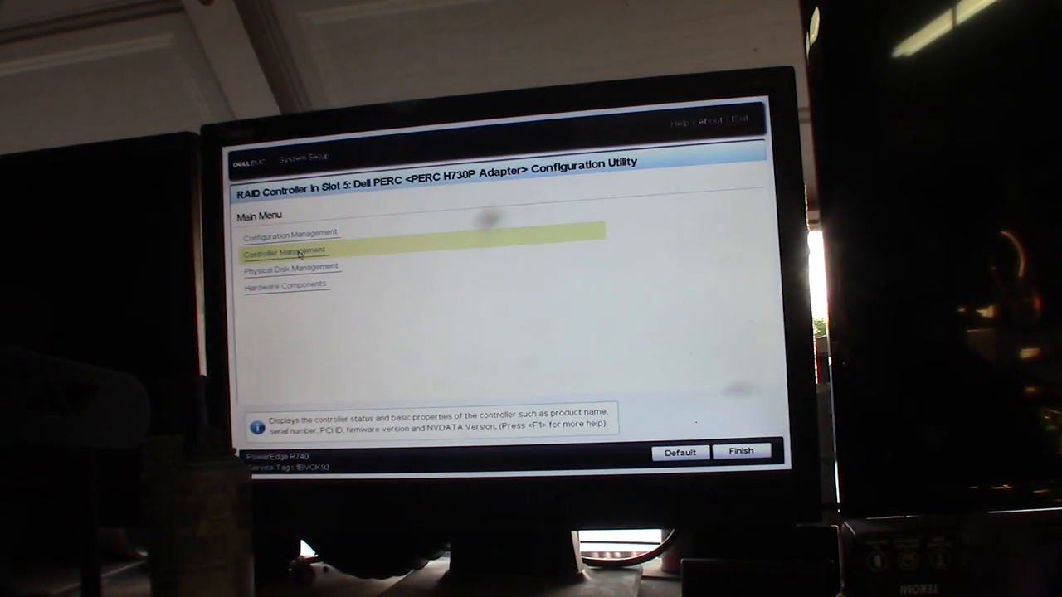
left_click(285, 251)
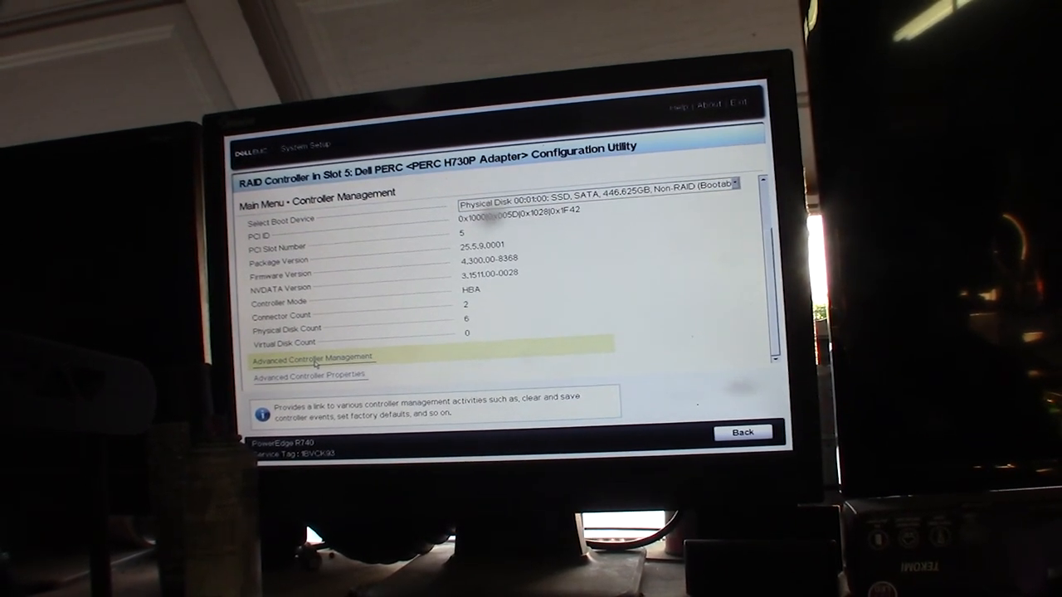
left_click(307, 357)
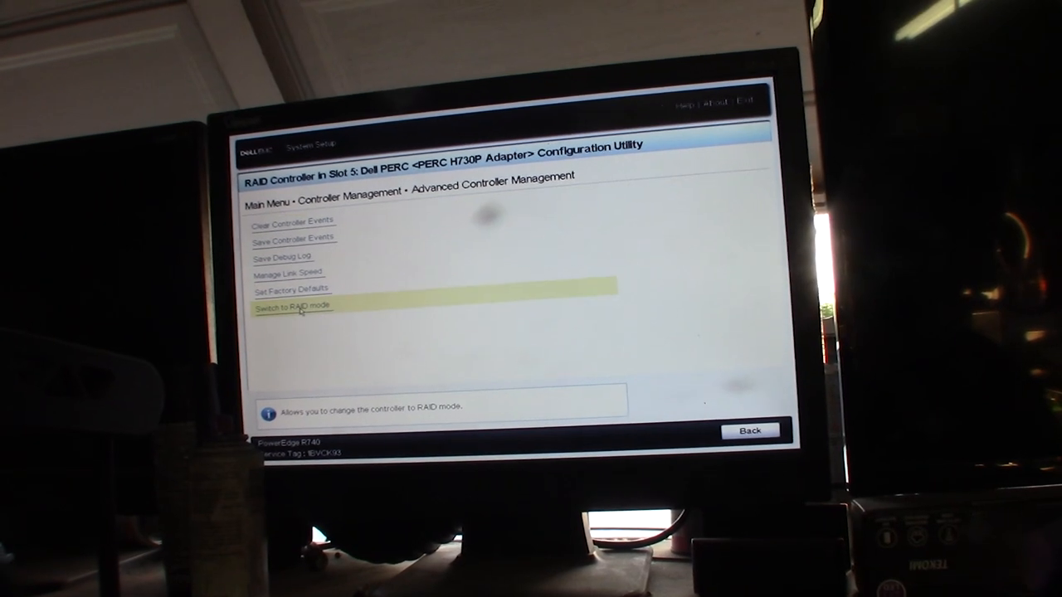
left_click(292, 305)
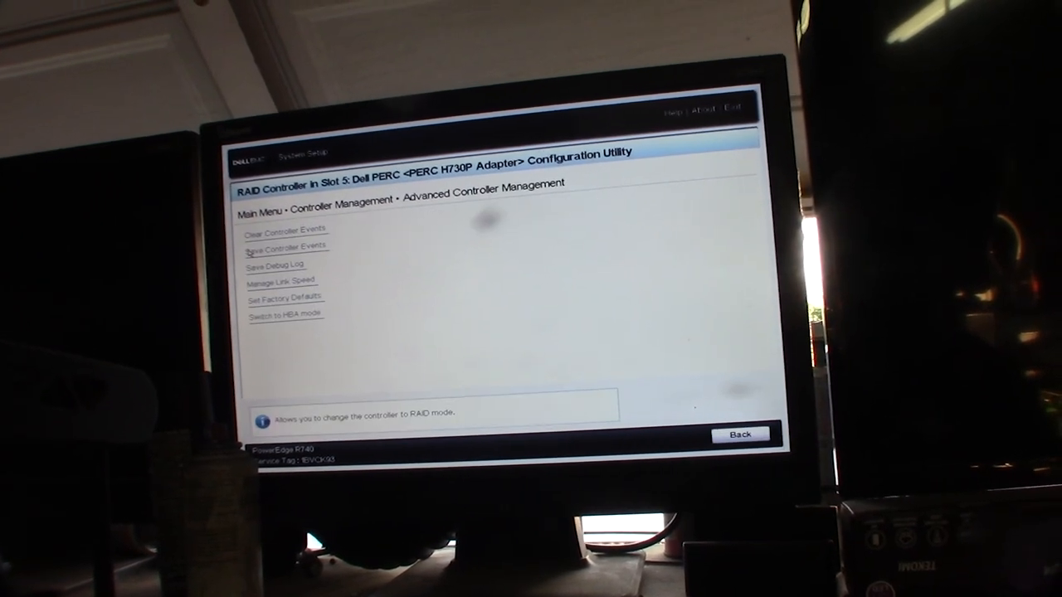